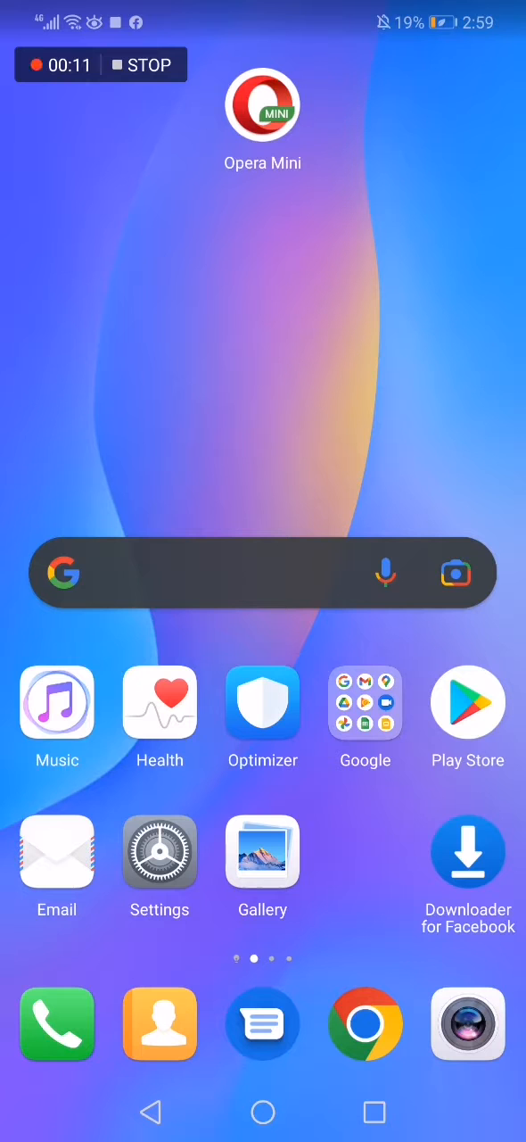
Launch Opera Mini from the home screen to reach its start page
{"action": "left_click", "coordinate": [262, 103]}
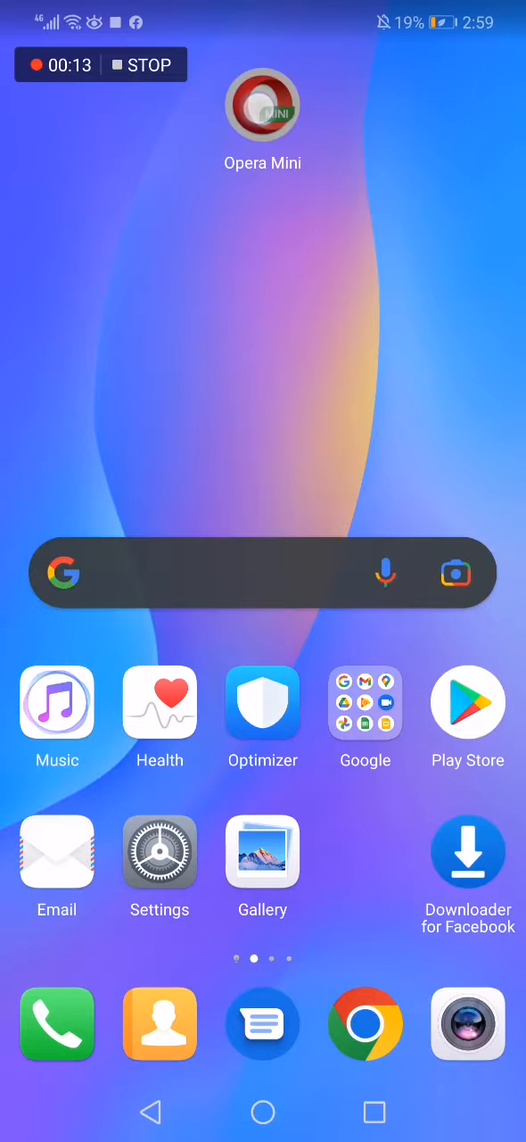
{"action": "left_click", "coordinate": [262, 104]}
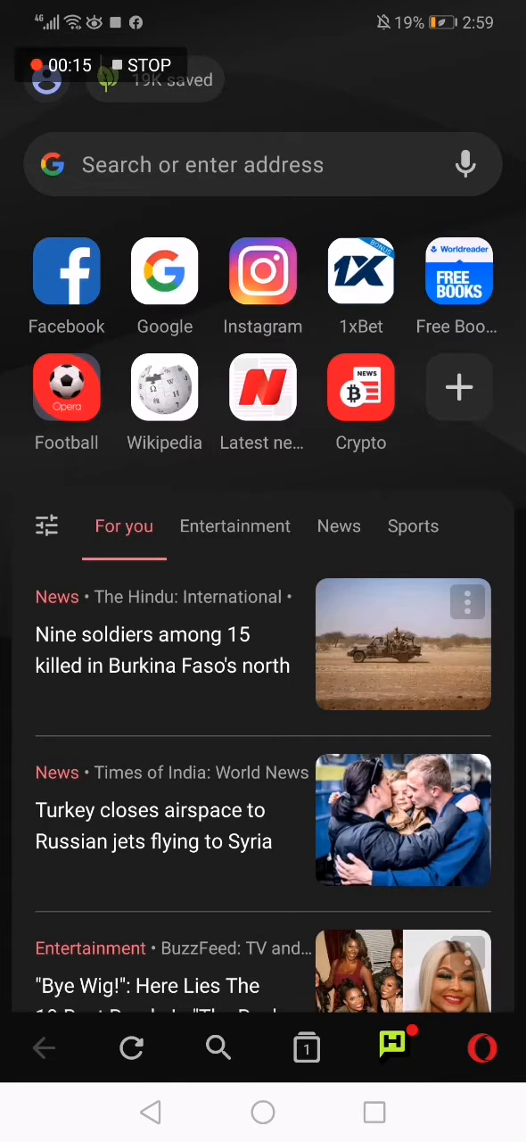
Navigate from the Opera menu through Settings to the Data savings page
{"action": "left_click", "coordinate": [482, 1048]}
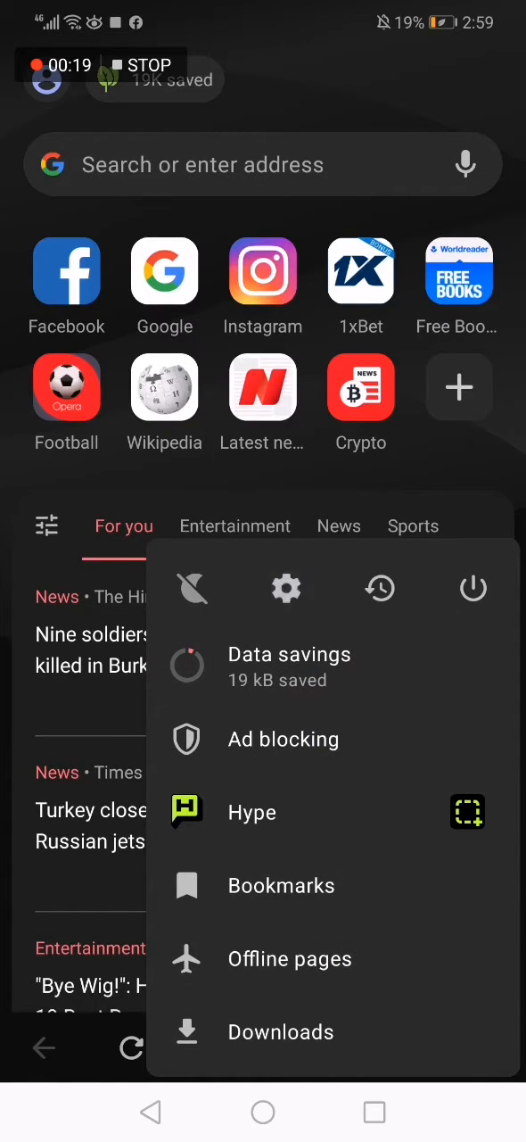
{"action": "left_click", "coordinate": [285, 588]}
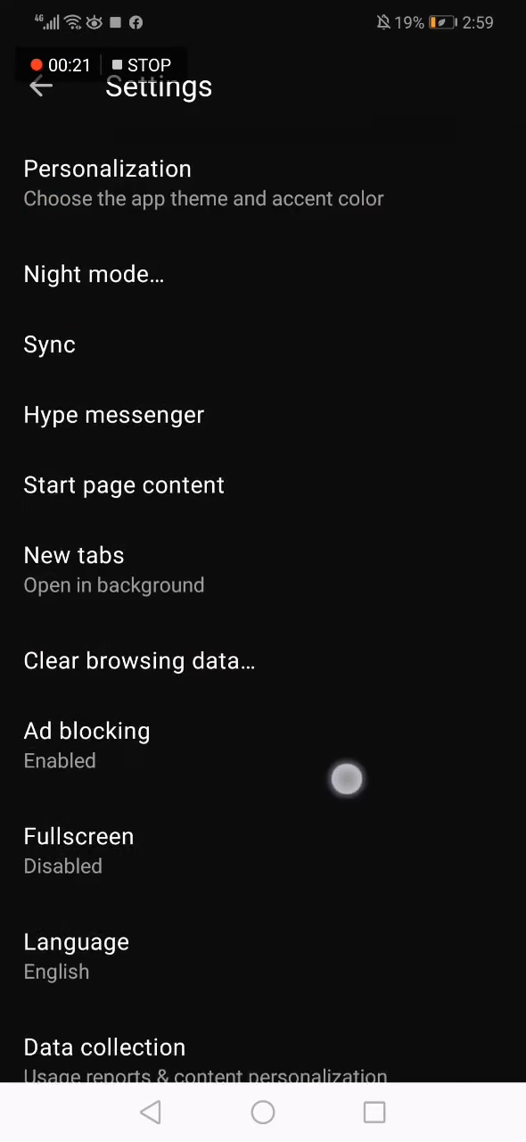
{"action": "scroll", "scroll_direction": "down", "scroll_amount": 3}
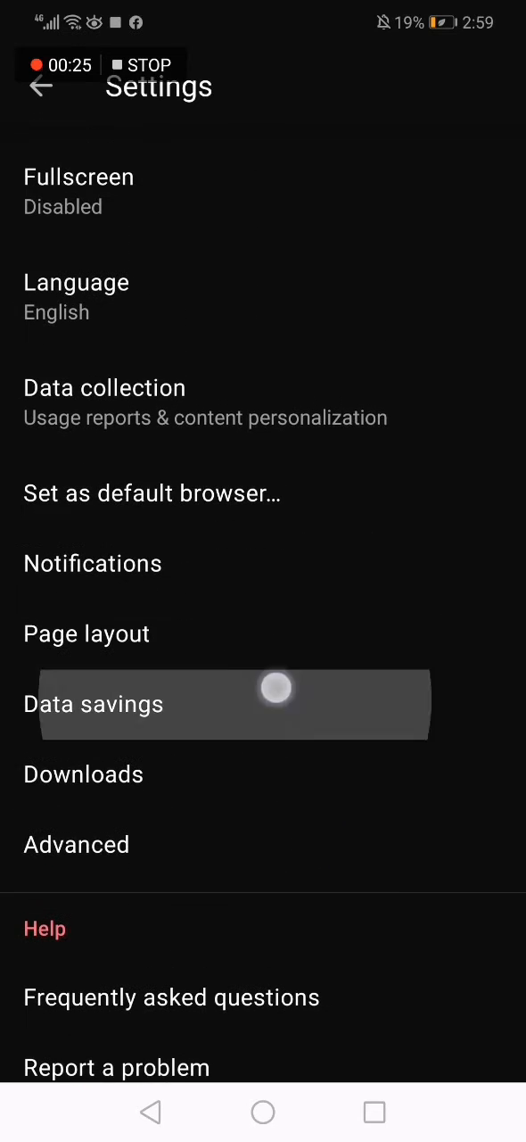
{"action": "left_click", "coordinate": [92, 703]}
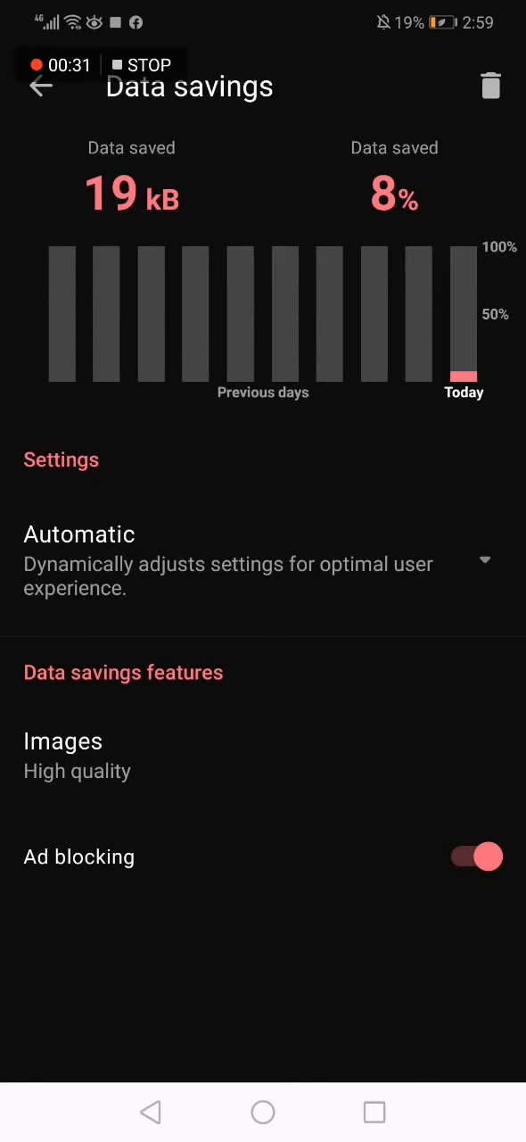
Select the Images option on the Data savings page, currently set to High quality
{"action": "left_click", "coordinate": [62, 757]}
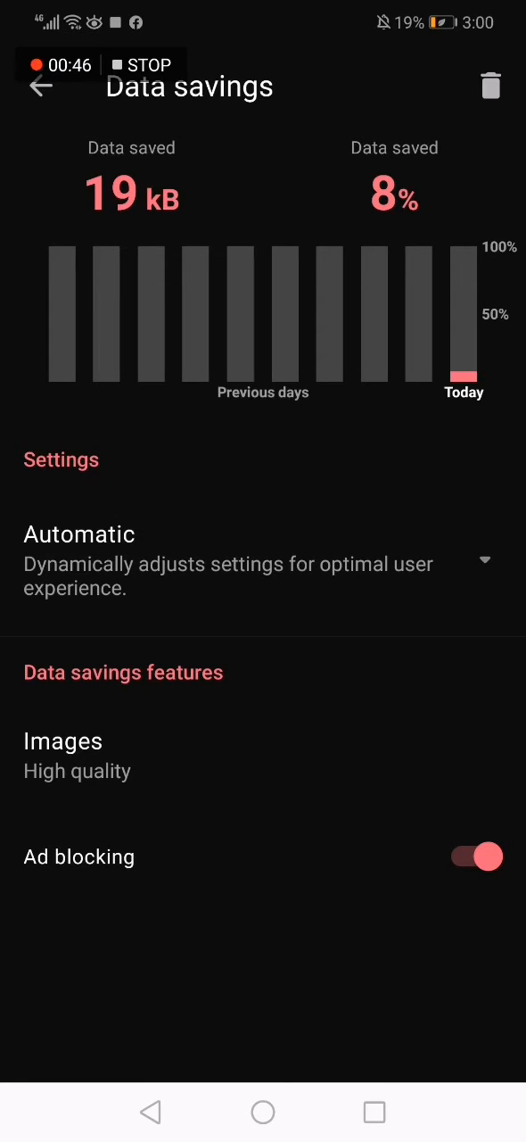
Back out of Data savings and Settings to the Opera Mini start page
{"action": "left_click", "coordinate": [41, 85]}
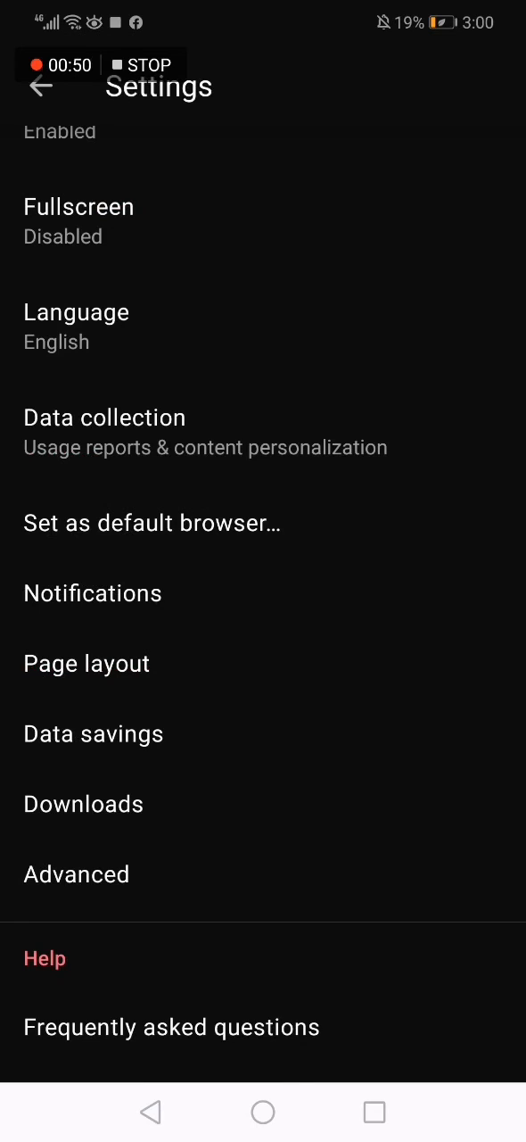
{"action": "left_click", "coordinate": [40, 86]}
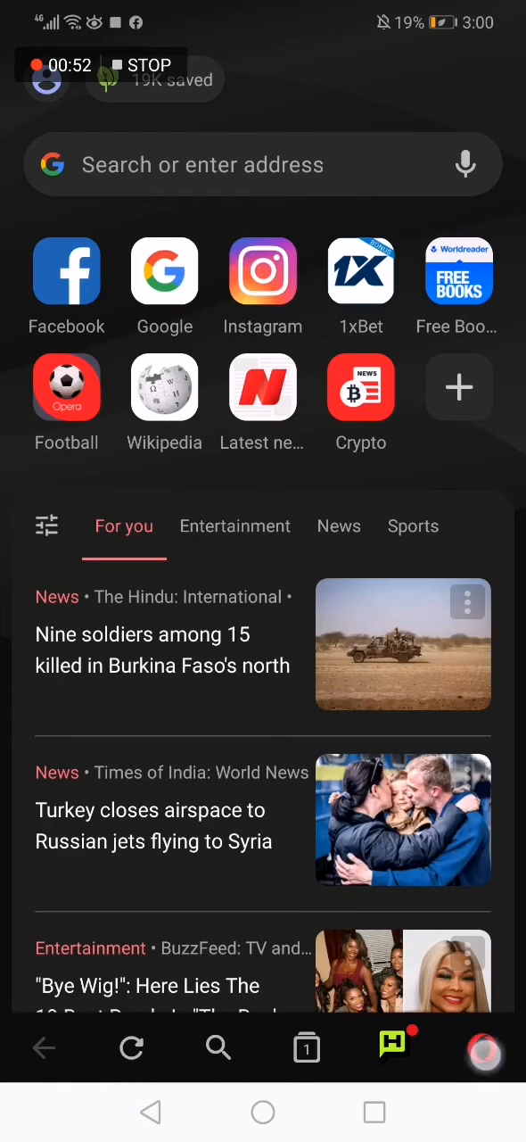